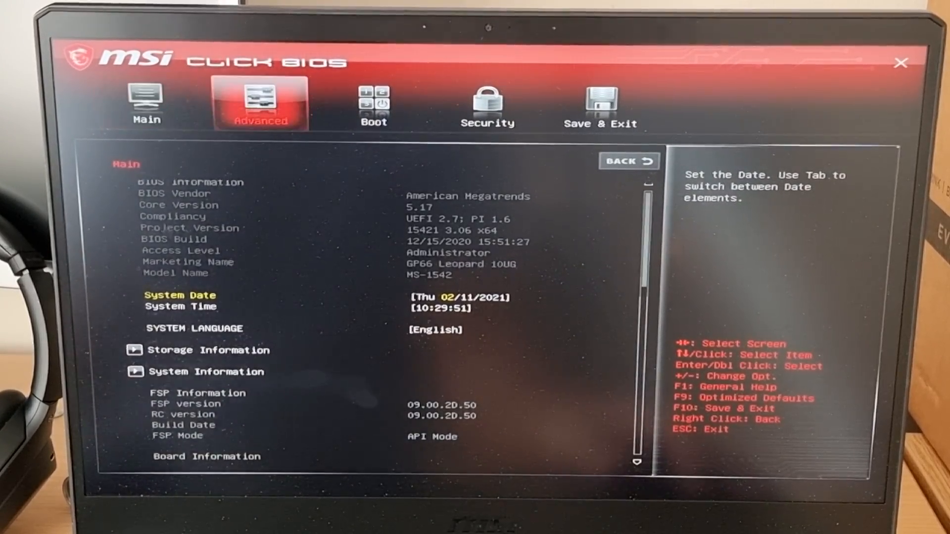
Switch to the Advanced settings and scroll down to the OverClocking Performance Menu.
left_click(259, 103)
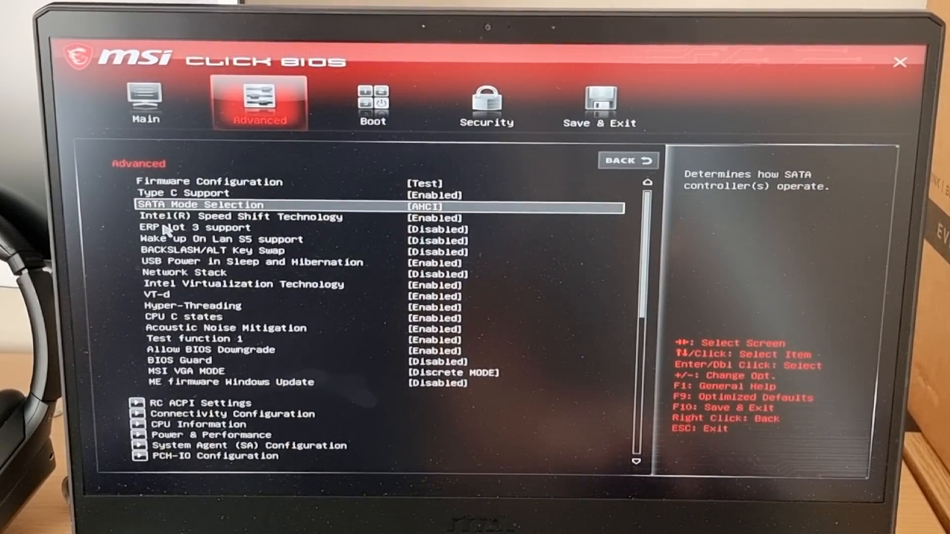
left_click(242, 216)
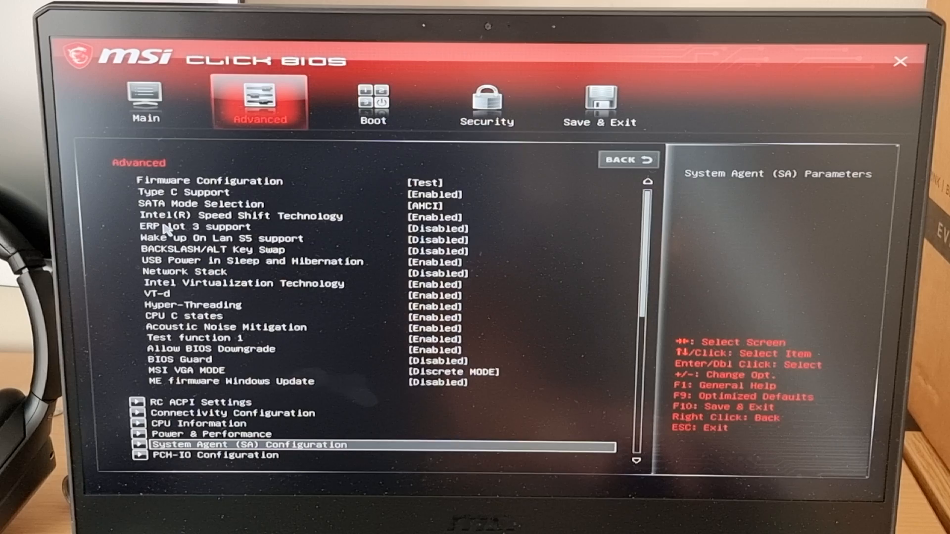
scroll("down", 3)
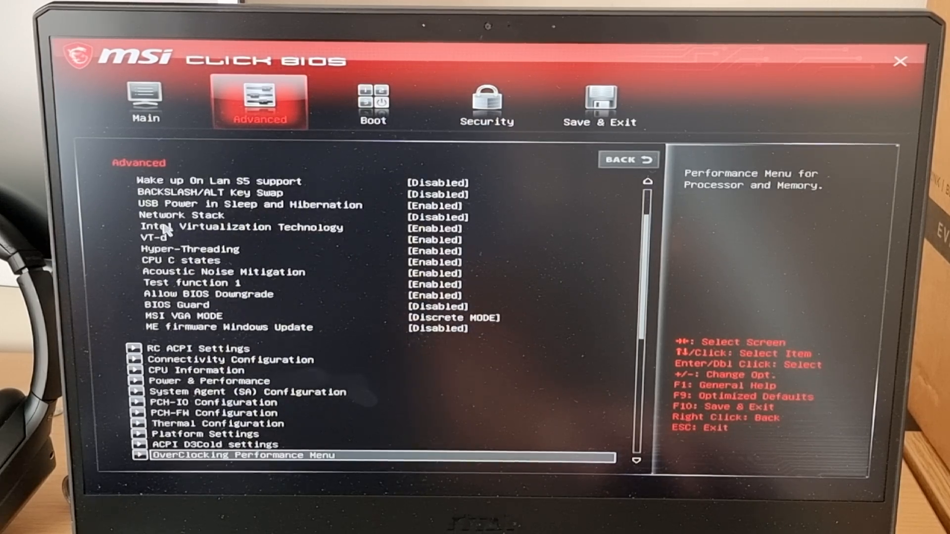
scroll("down", 3)
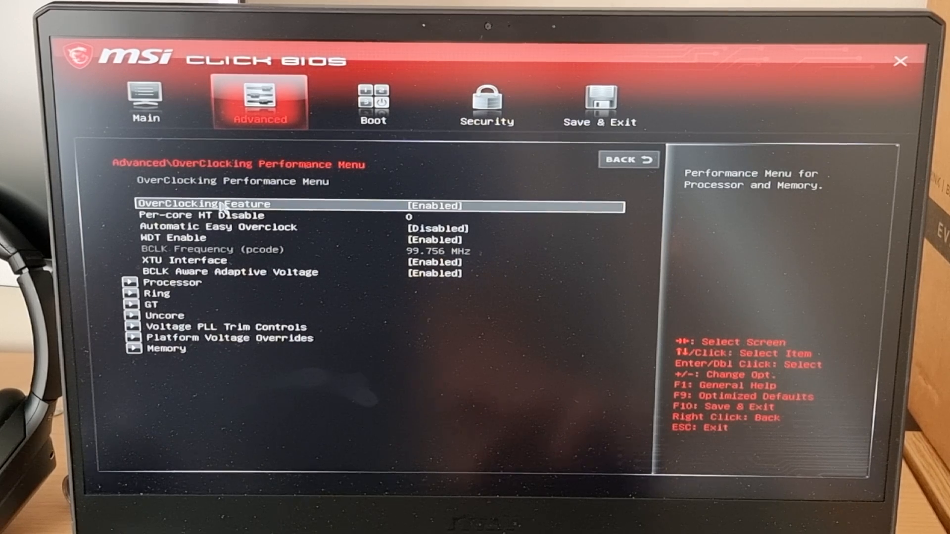
mouse_move(372, 261)
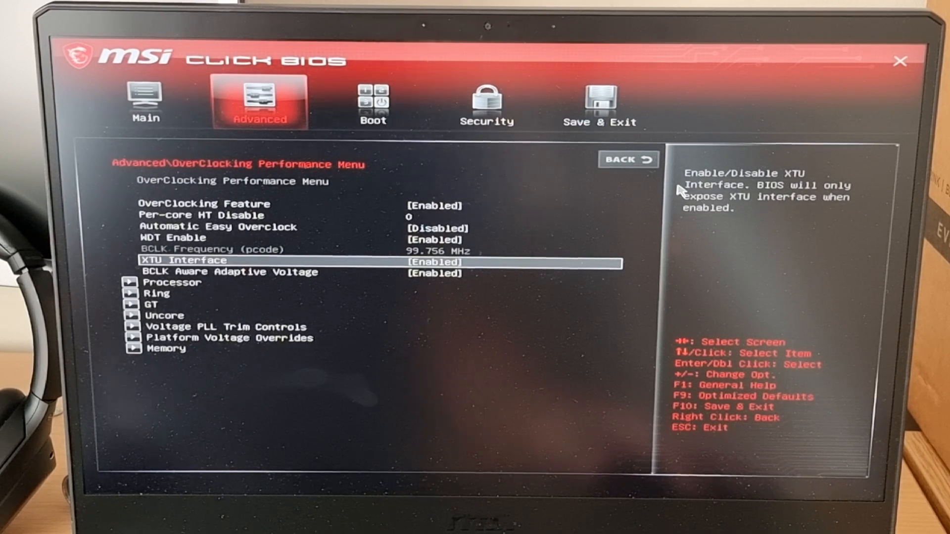
Check that XTU Interface is Enabled, then move down to the Processor settings.
key("Down")
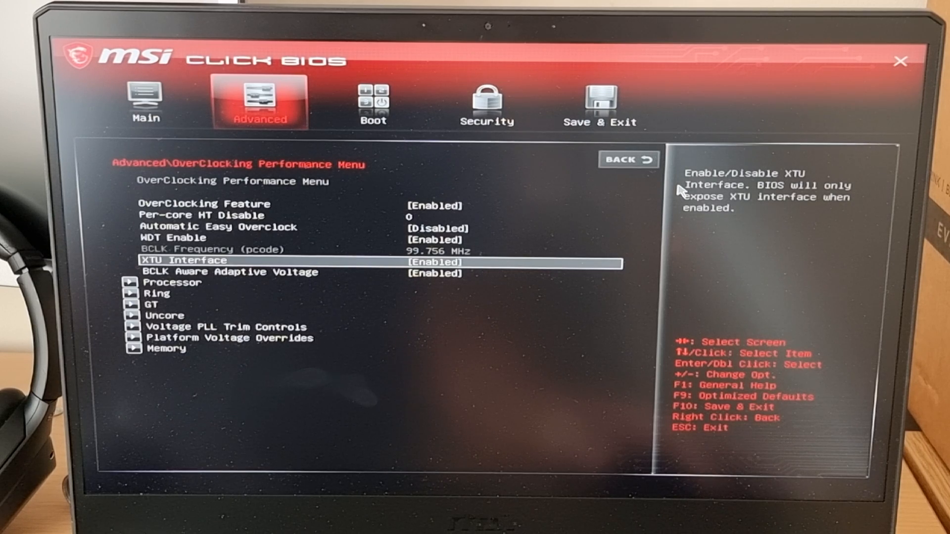
mouse_move(491, 272)
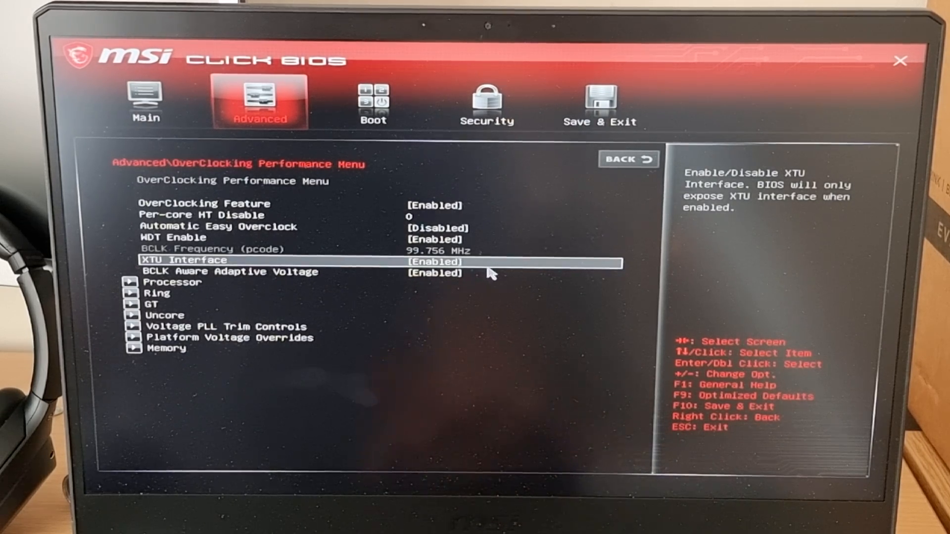
mouse_move(582, 306)
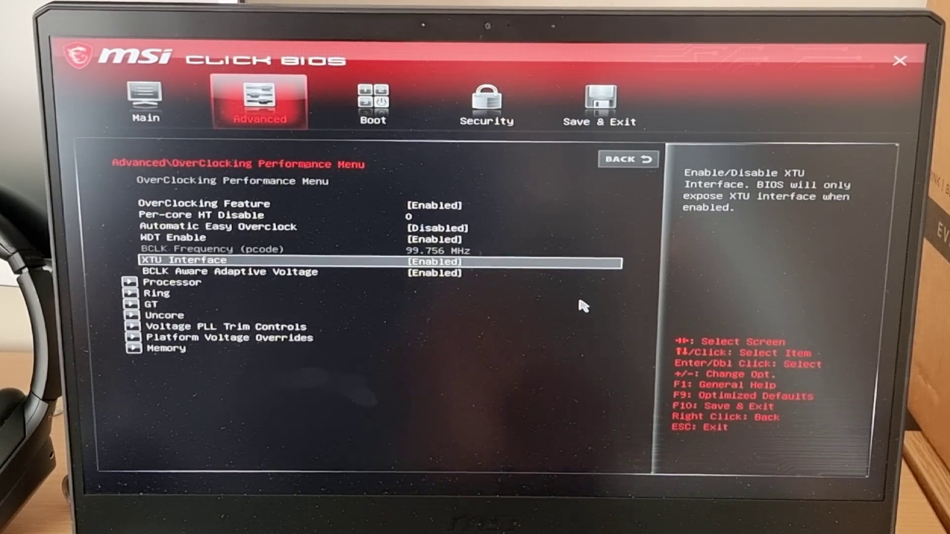
mouse_move(583, 305)
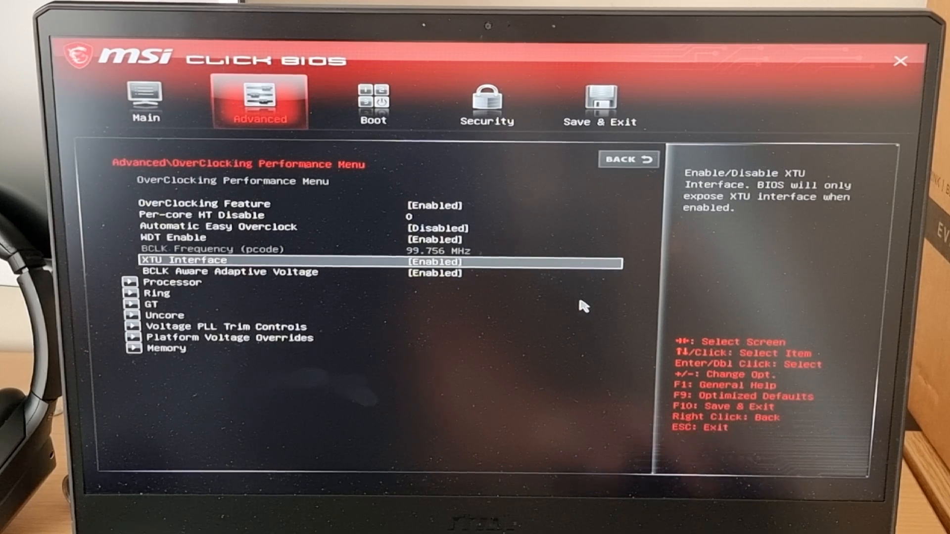
key("Down")
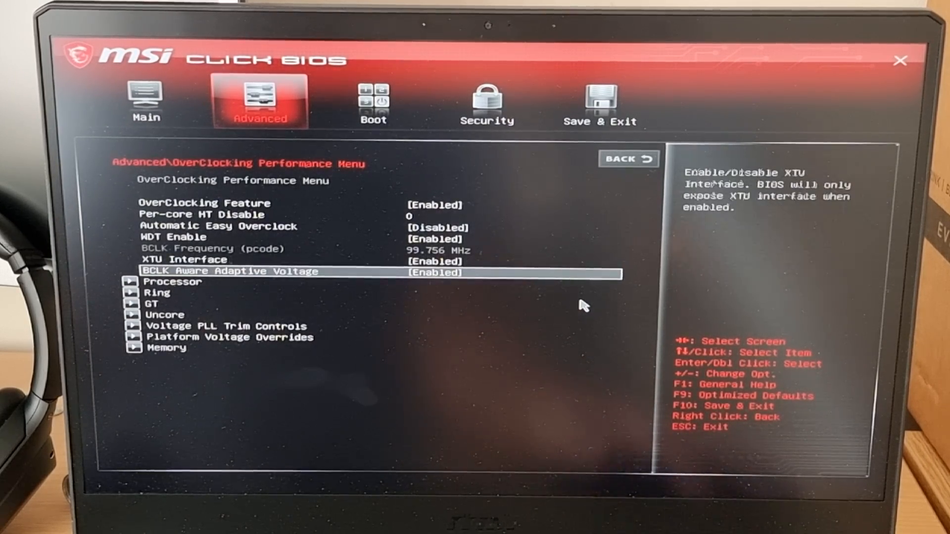
key("Up")
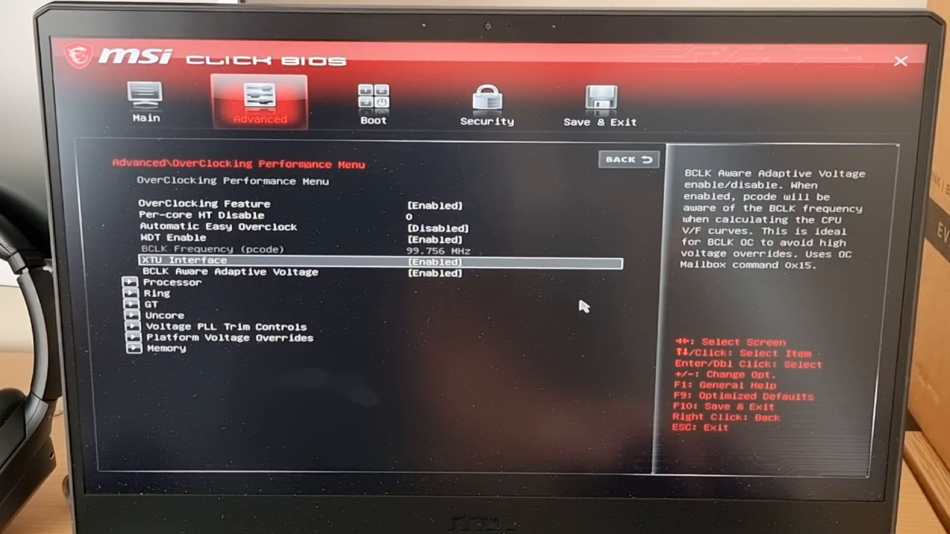
key("Down")
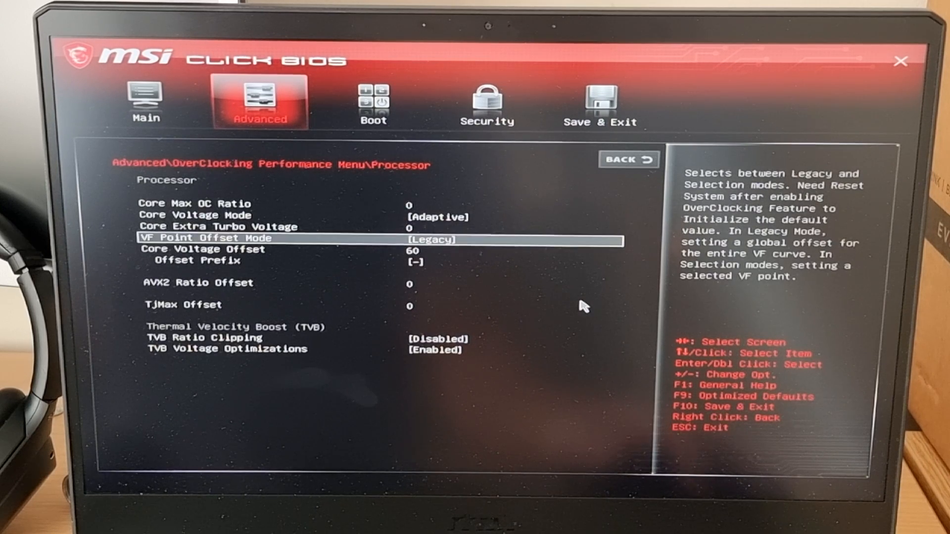
Set Core Voltage Offset to 80 with the minus prefix, then save and reboot.
key("Down")
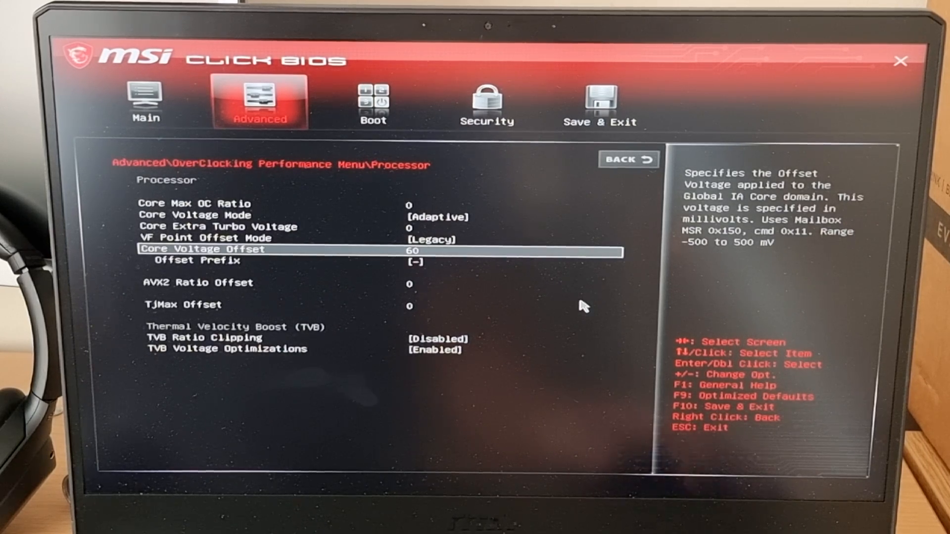
key("down")
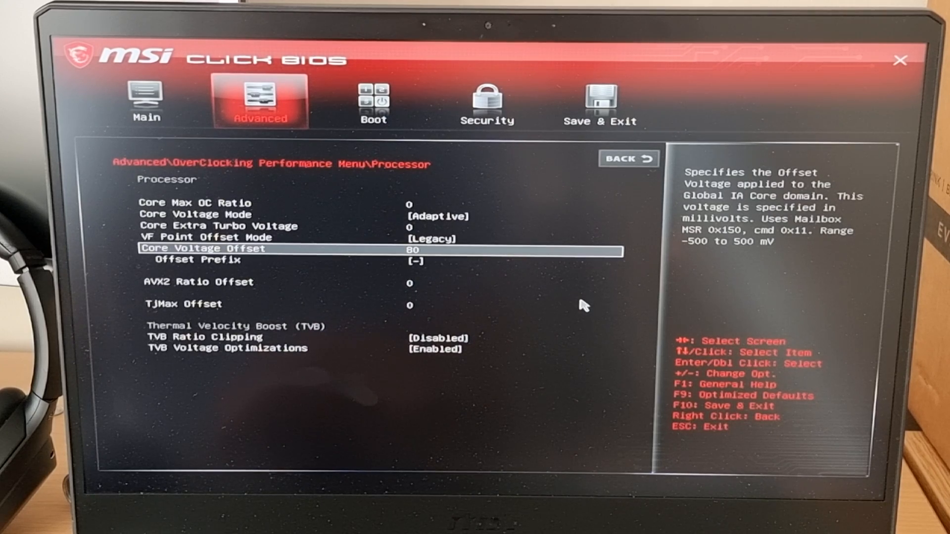
left_click(374, 101)
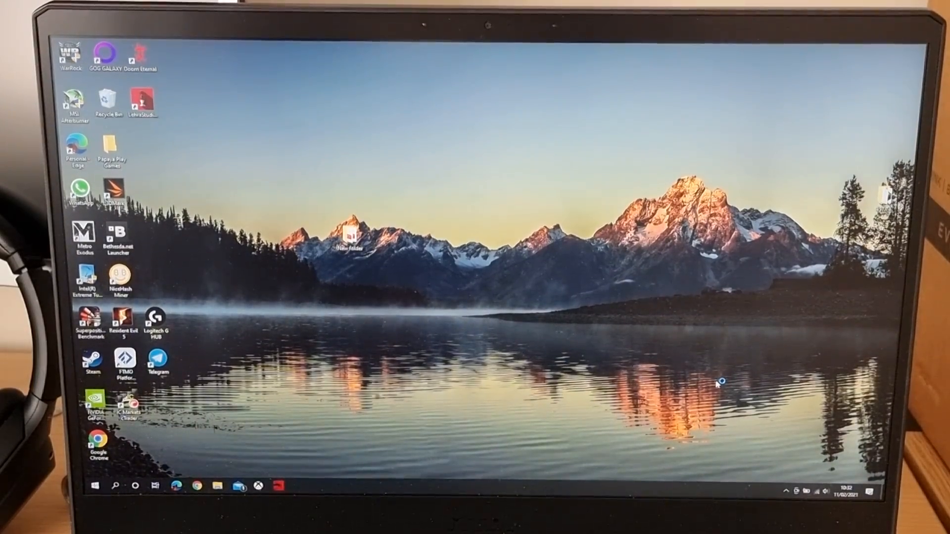
Launch Intel Extreme Tuning Utility from its desktop shortcut.
double_click(85, 278)
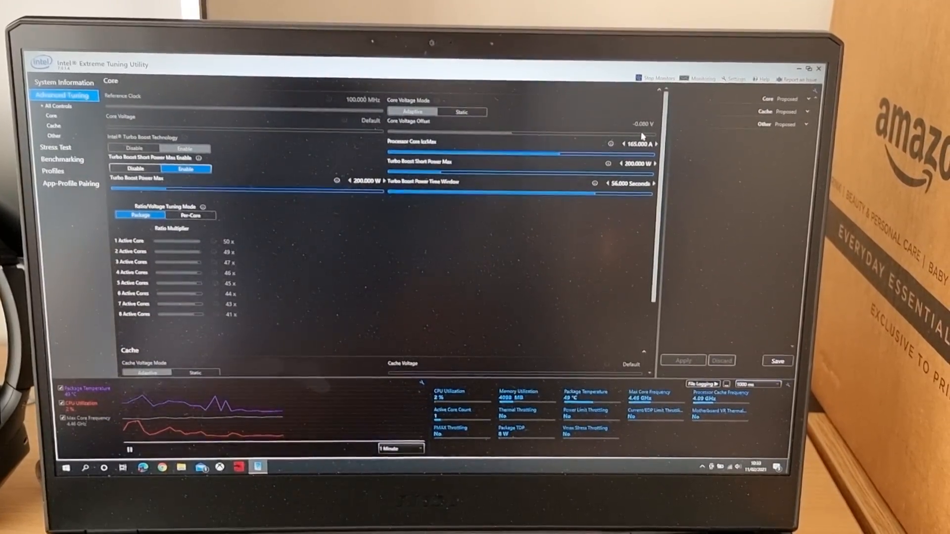
Confirm the -0.080 V core offset and start the XTU benchmark.
left_click(57, 165)
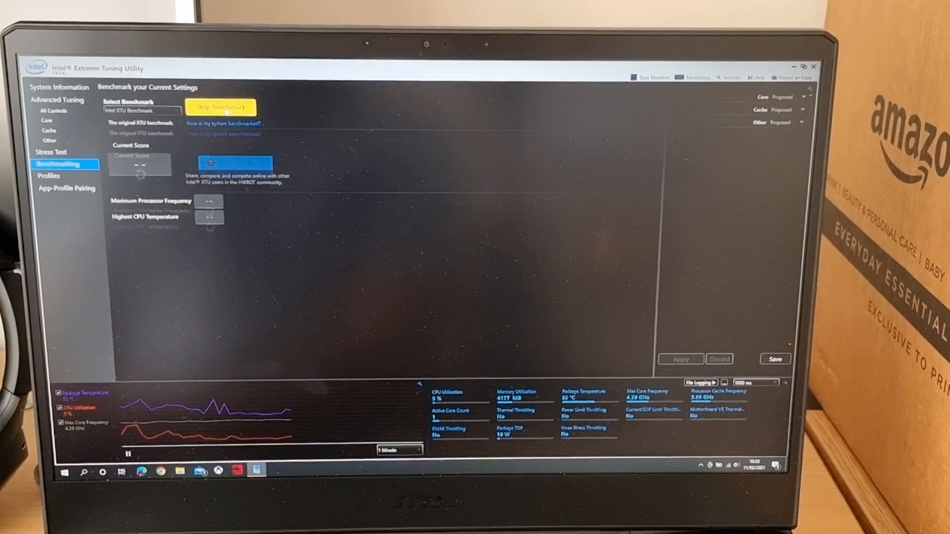